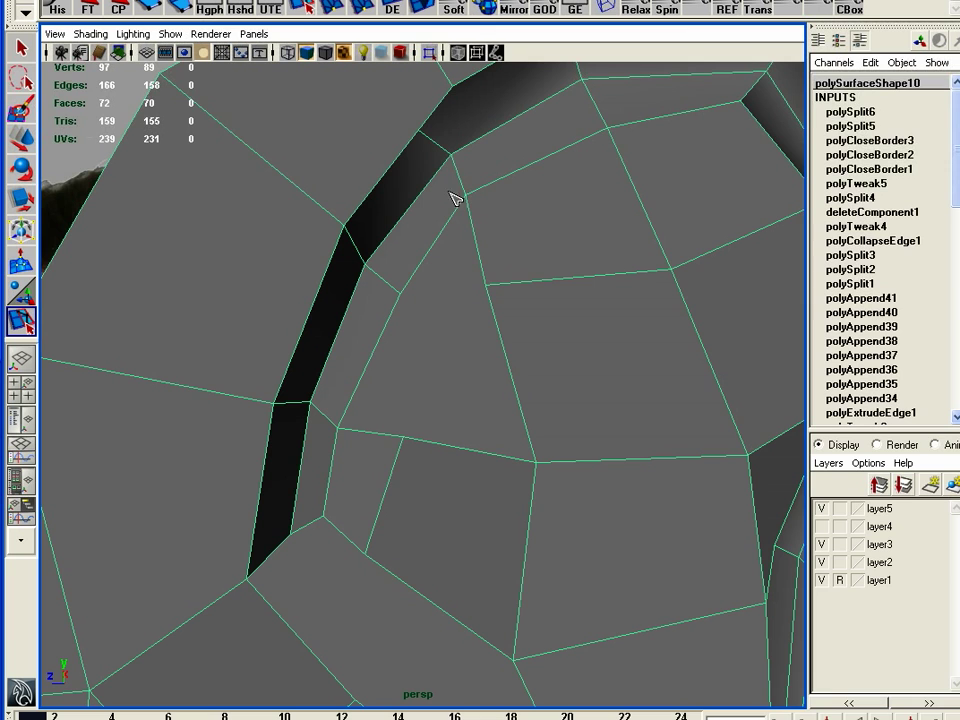
pyautogui.moveTo(486, 388)
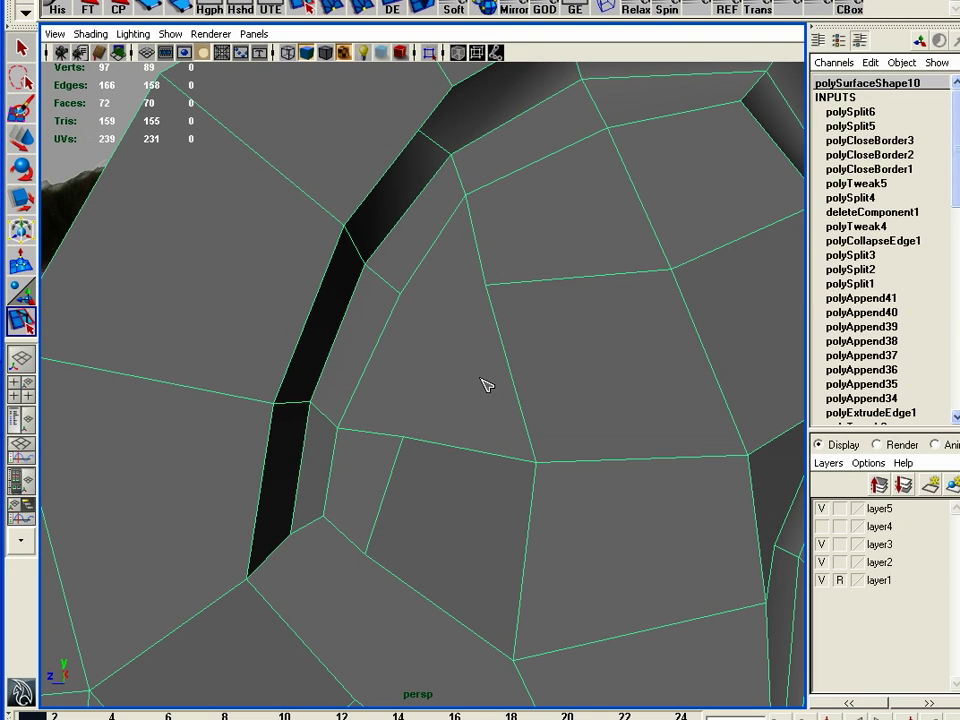
pyautogui.moveTo(548, 480)
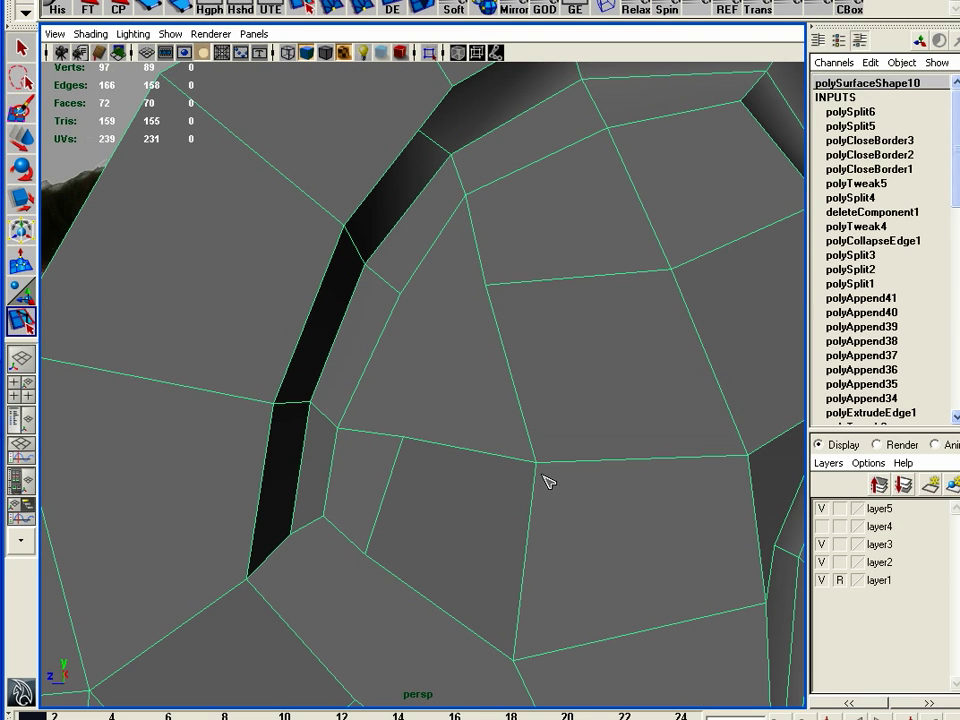
pyautogui.moveTo(500, 332)
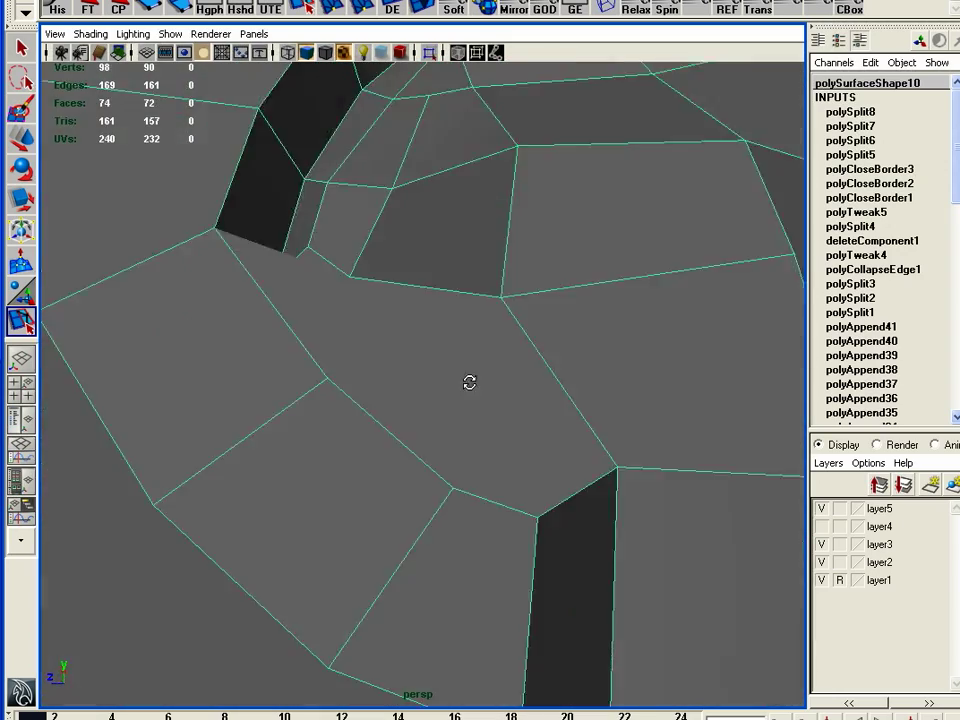
# Pull the view back to frame more of the ear while splitting inner faces.
pyautogui.moveTo(470, 382); pyautogui.dragTo(490, 446)
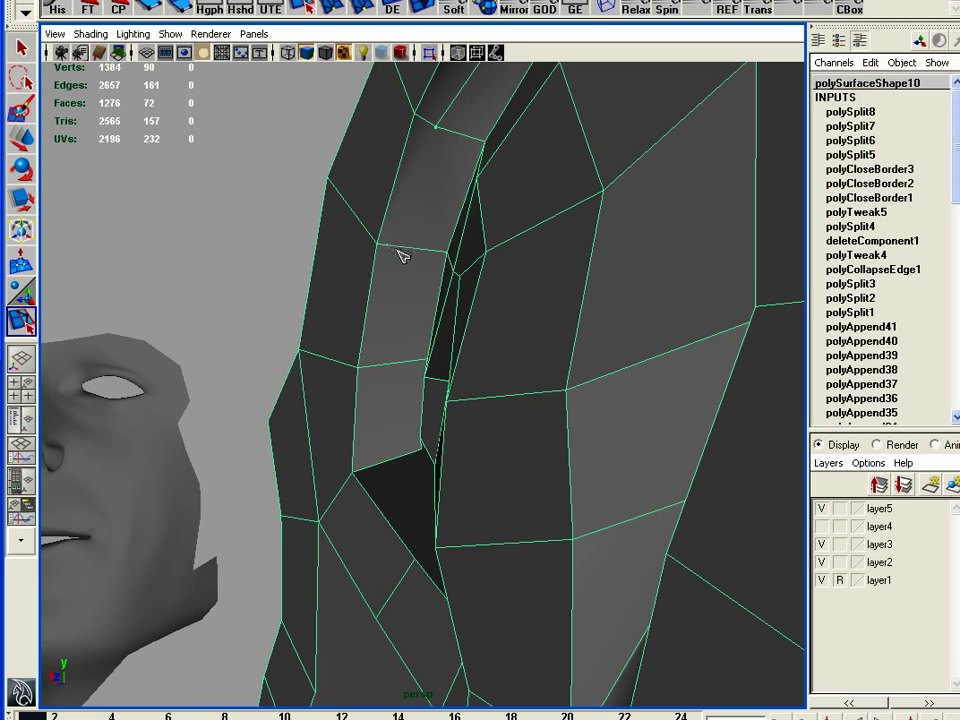
# Split an inner-ear face with a new edge, zooming and reframing on the inner faces.
pyautogui.moveTo(400, 256); pyautogui.dragTo(480, 490)
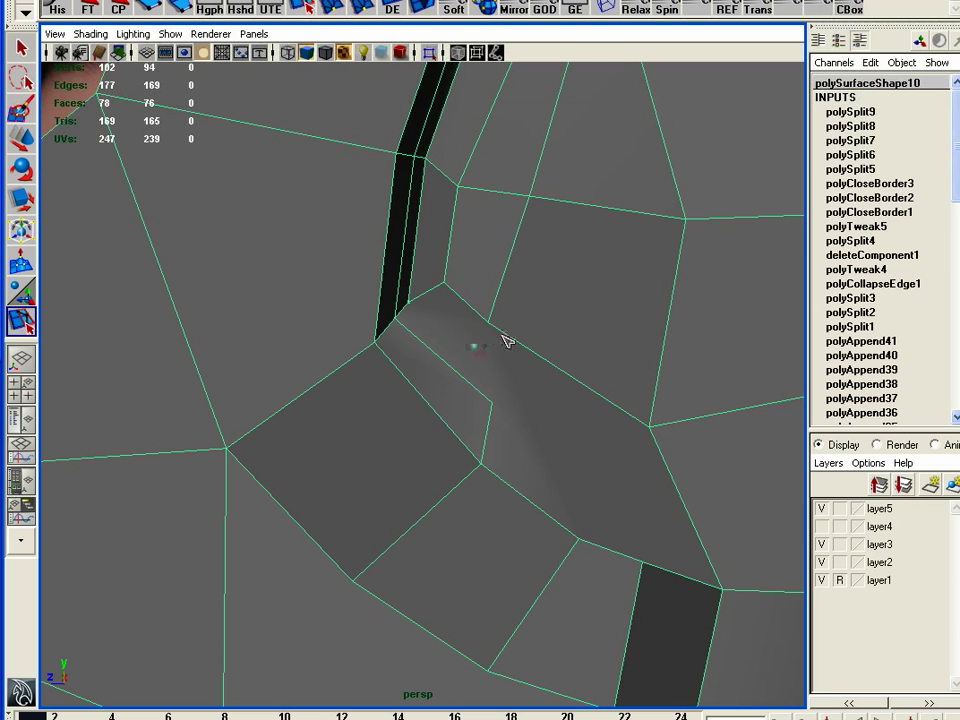
pyautogui.click(476, 330)
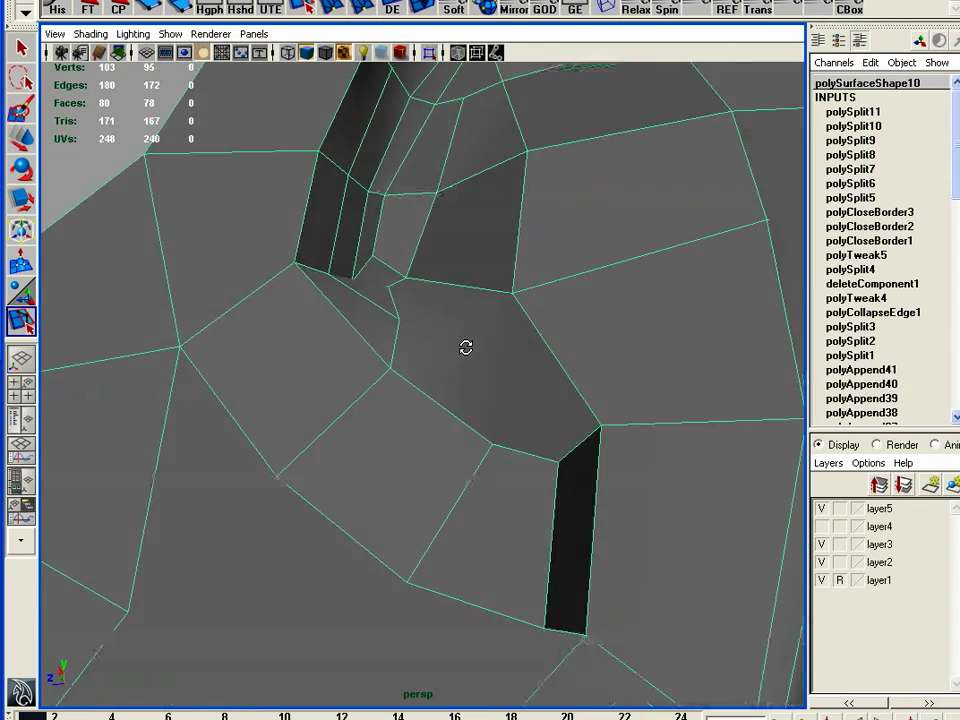
pyautogui.moveTo(464, 348); pyautogui.dragTo(532, 398)
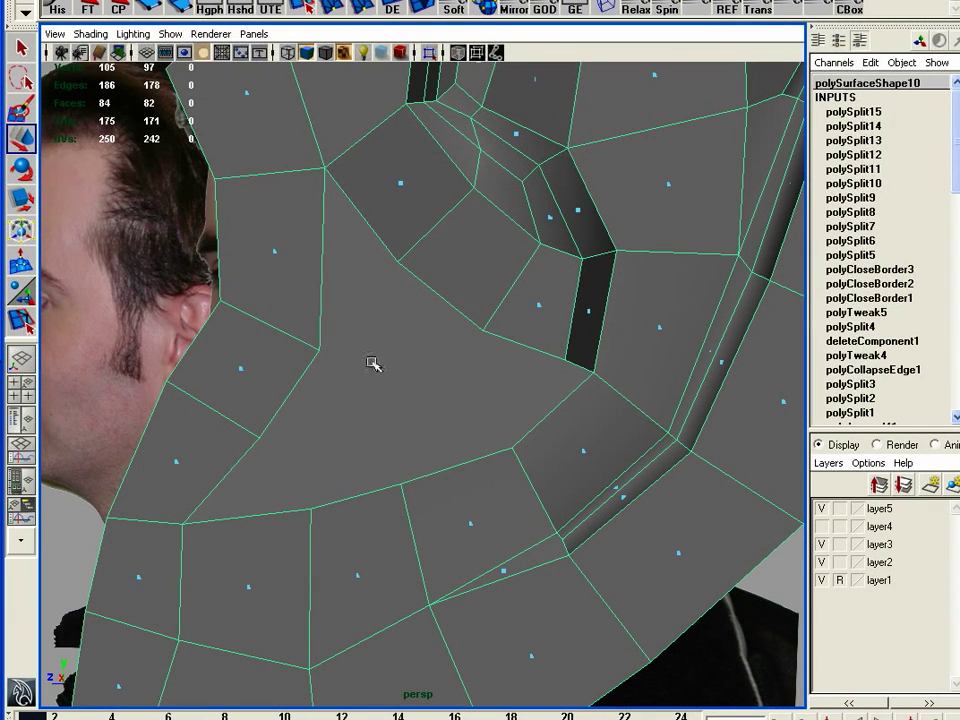
# Extrude the selected rim faces and adjust the extrusion to thicken the rim.
pyautogui.click(376, 362)
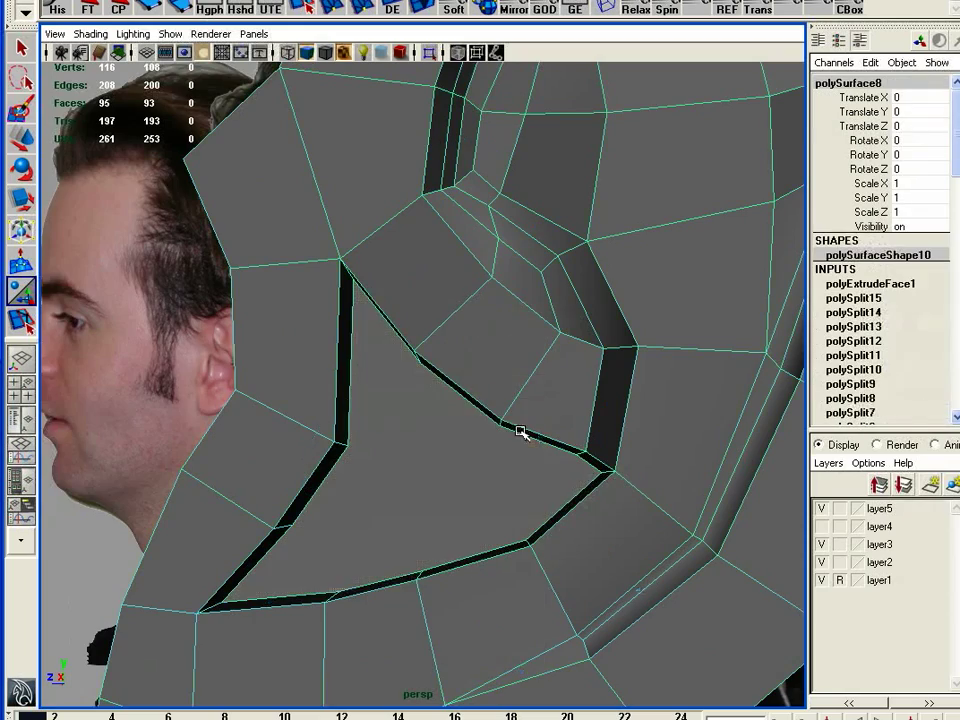
pyautogui.moveTo(520, 430); pyautogui.dragTo(436, 388)
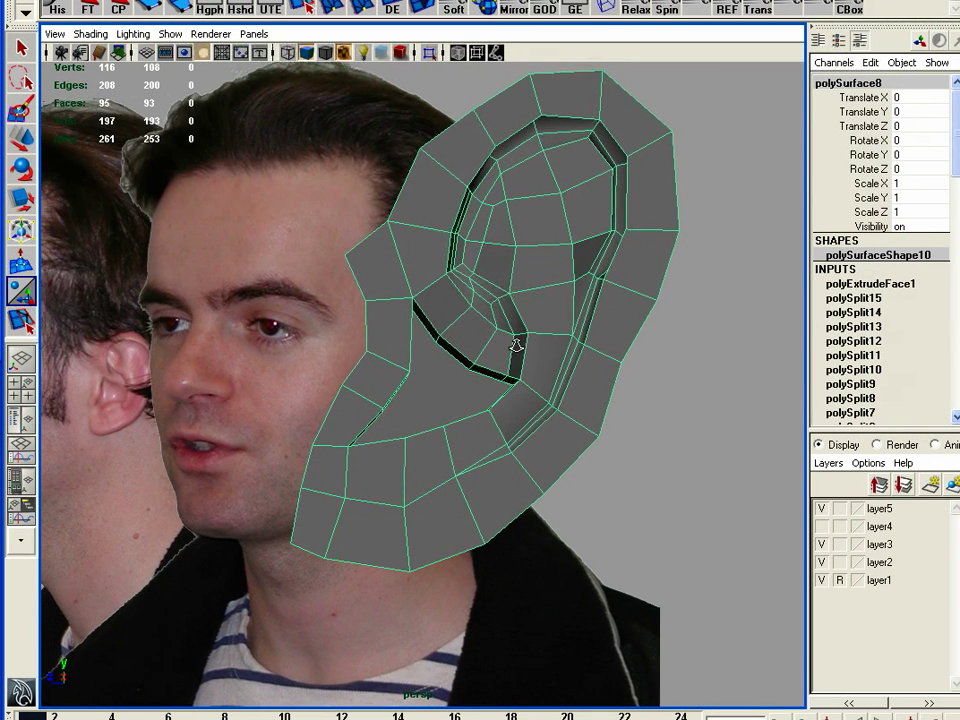
# Switch the ear to Object Mode and set the Subdiv Proxy mirror option before smoothing.
pyautogui.rightClick(510, 344)
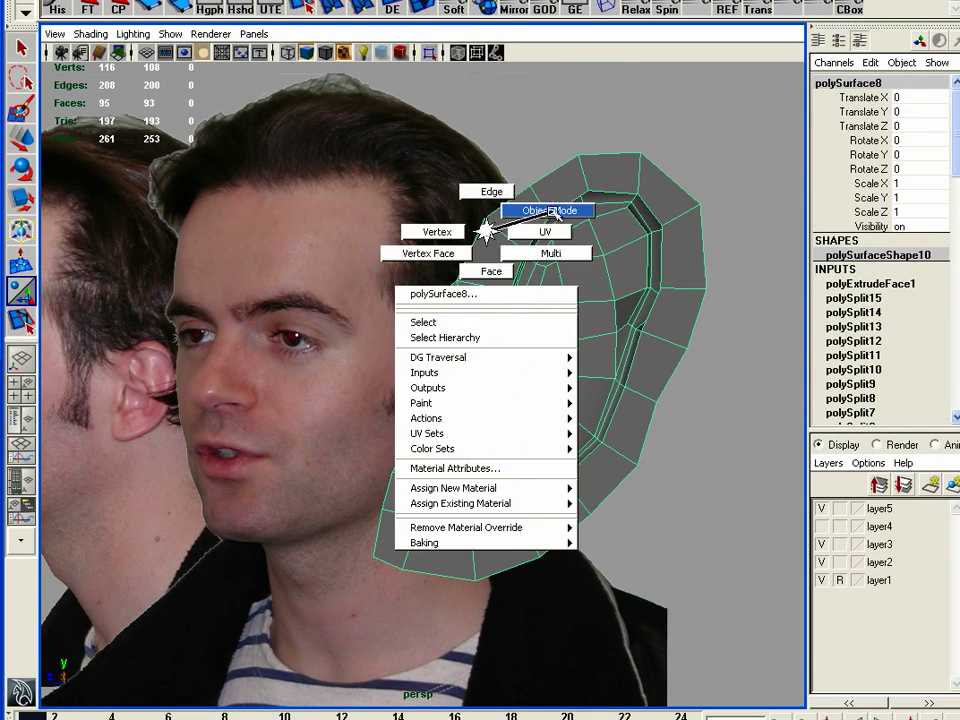
pyautogui.click(548, 210)
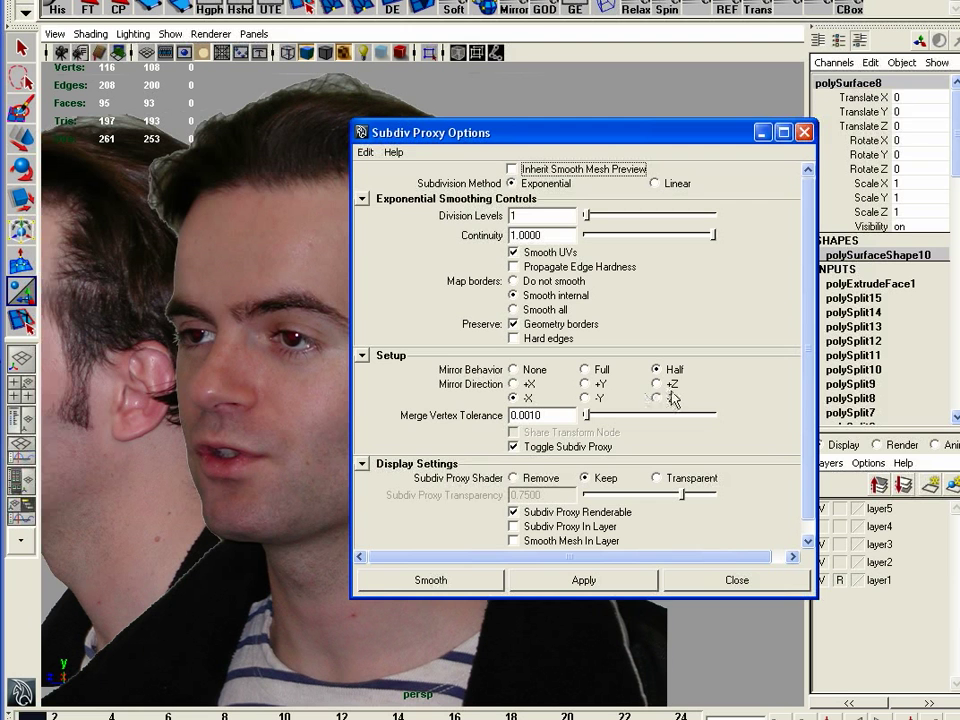
pyautogui.click(656, 384)
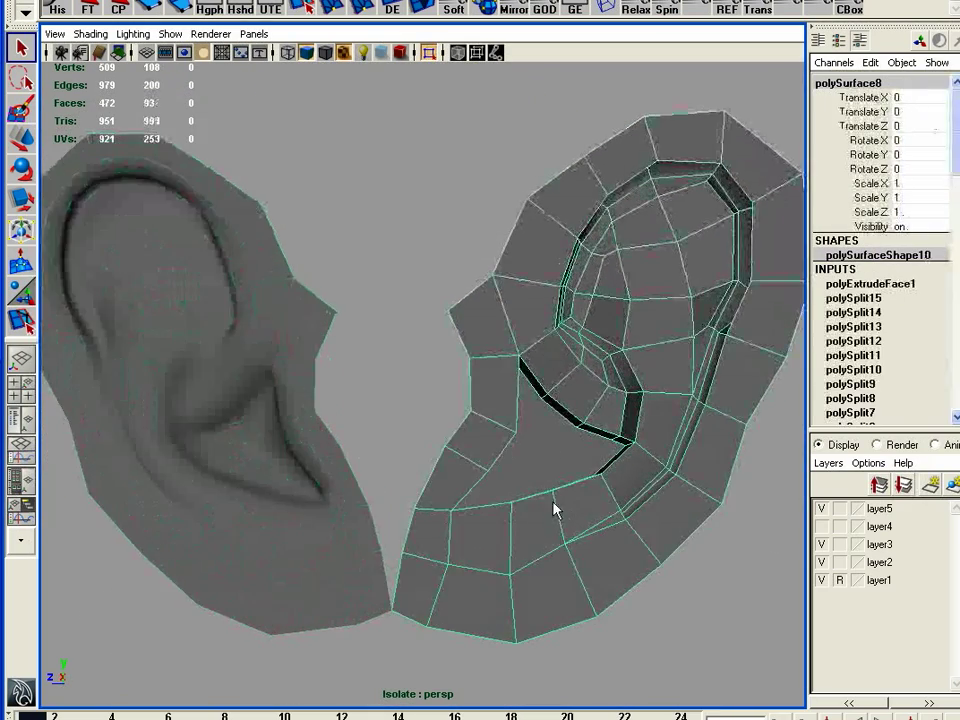
# Zoom in on the ear's inner fold to prepare the next splits.
pyautogui.moveTo(556, 508); pyautogui.dragTo(524, 400)
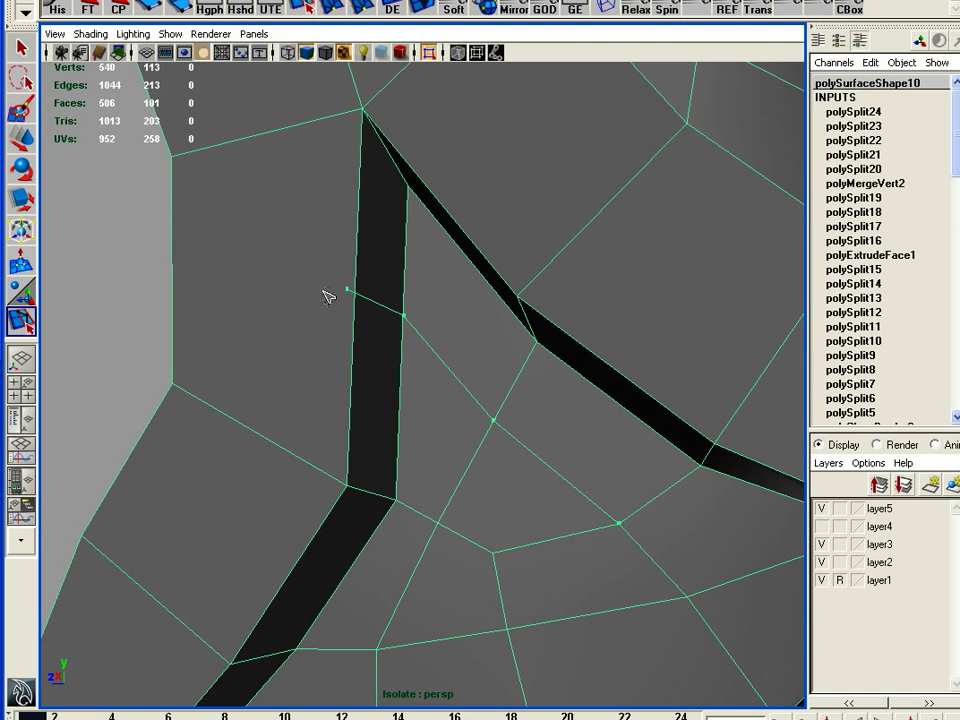
pyautogui.moveTo(444, 296)
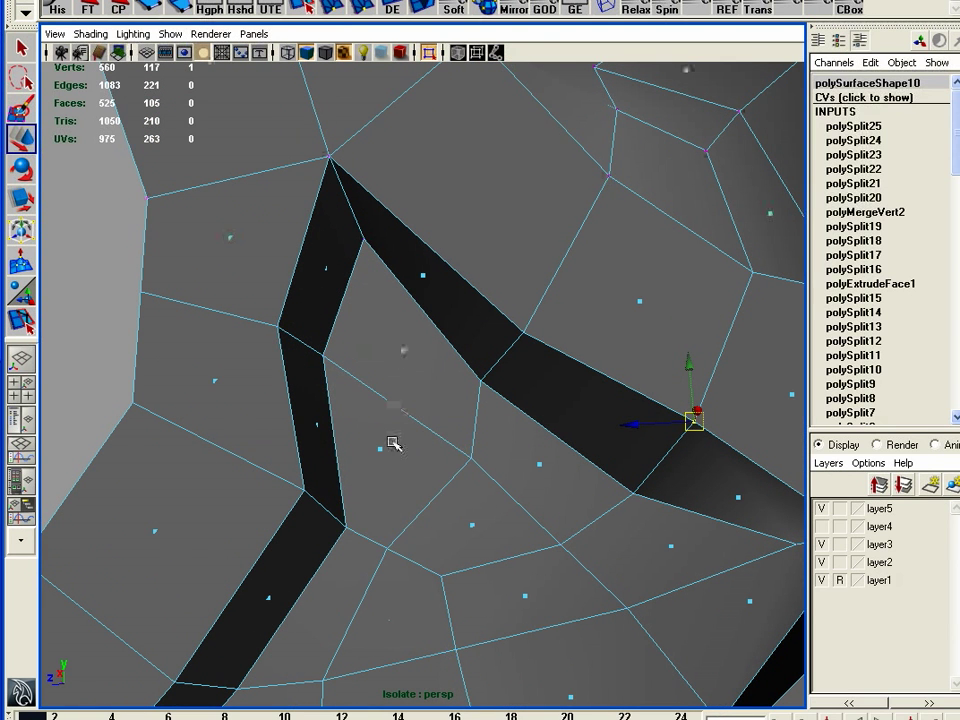
# Select a vertex on the inner rim channel for repositioning.
pyautogui.click(392, 444)
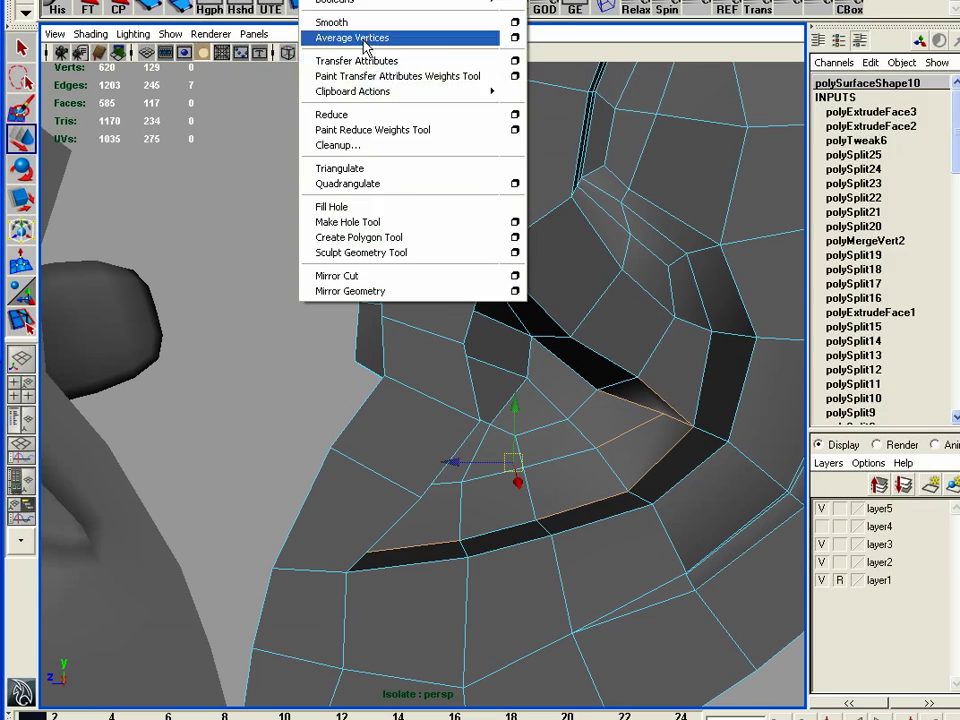
# Apply Average Vertices to even the spacing of the selected inner-fold vertices.
pyautogui.click(350, 36)
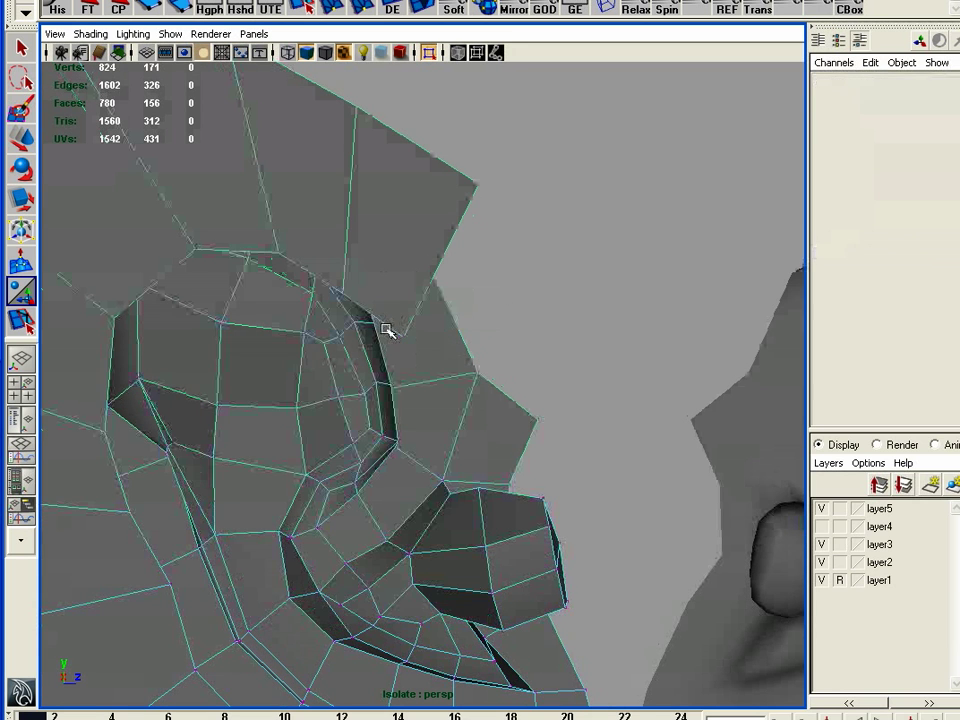
# Pull an upper-rim vertex to reshape the outline, then select a lower ear vertex.
pyautogui.click(406, 336)
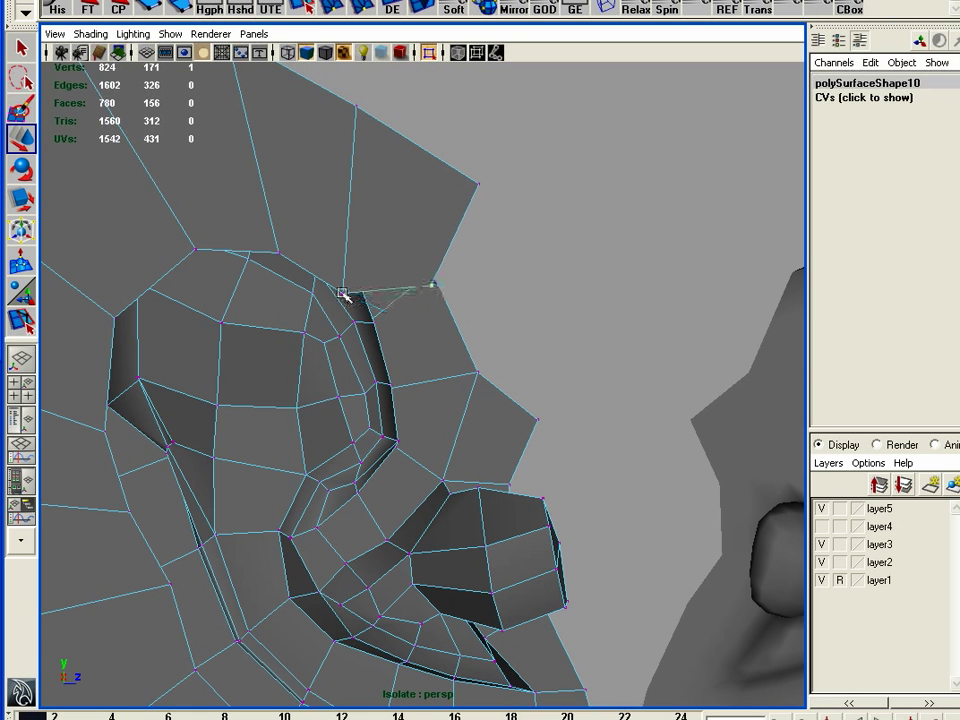
pyautogui.moveTo(344, 296); pyautogui.dragTo(358, 244)
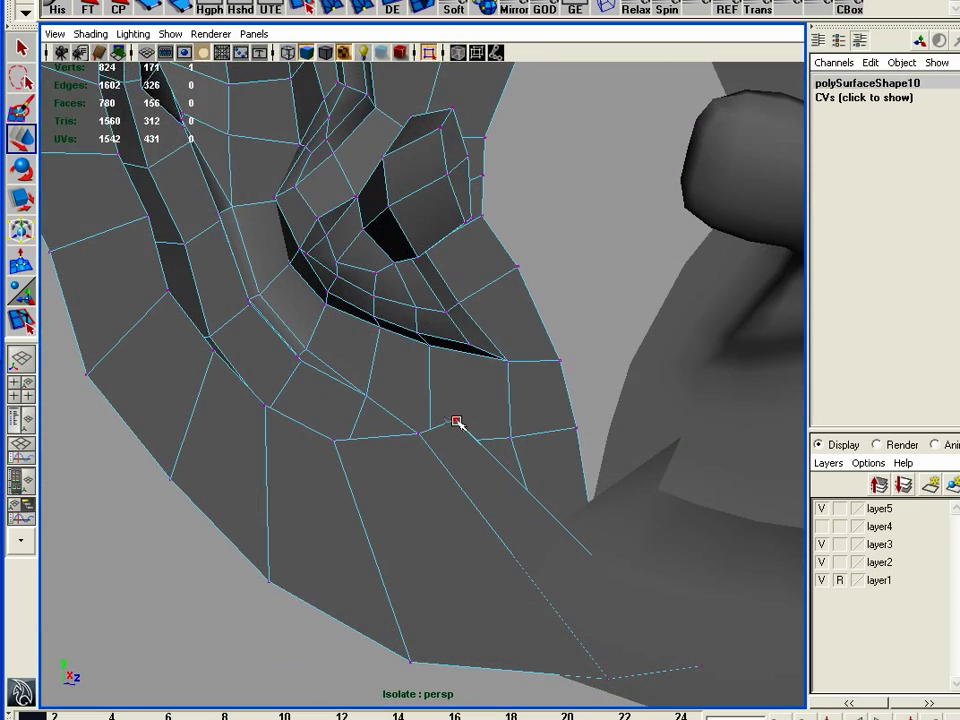
pyautogui.click(456, 420)
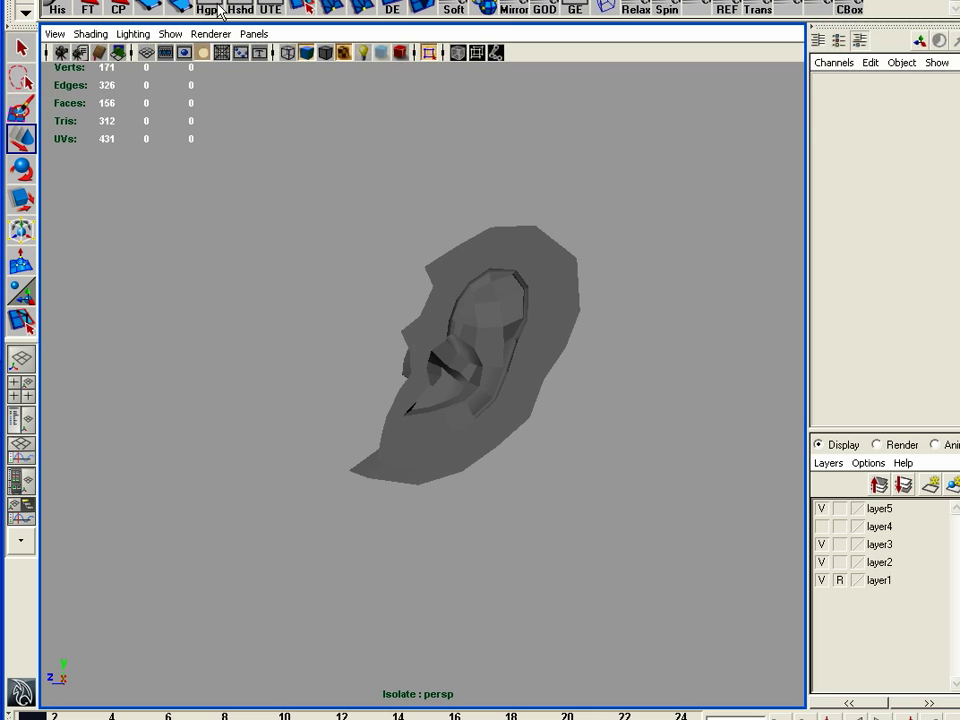
pyautogui.moveTo(536, 332)
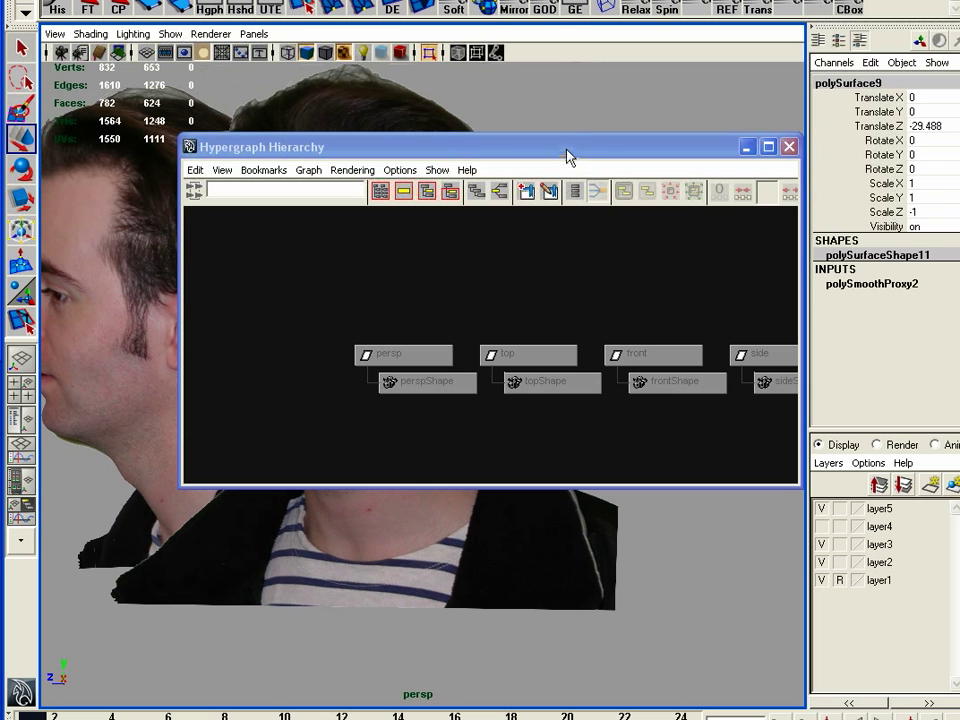
pyautogui.moveTo(568, 164)
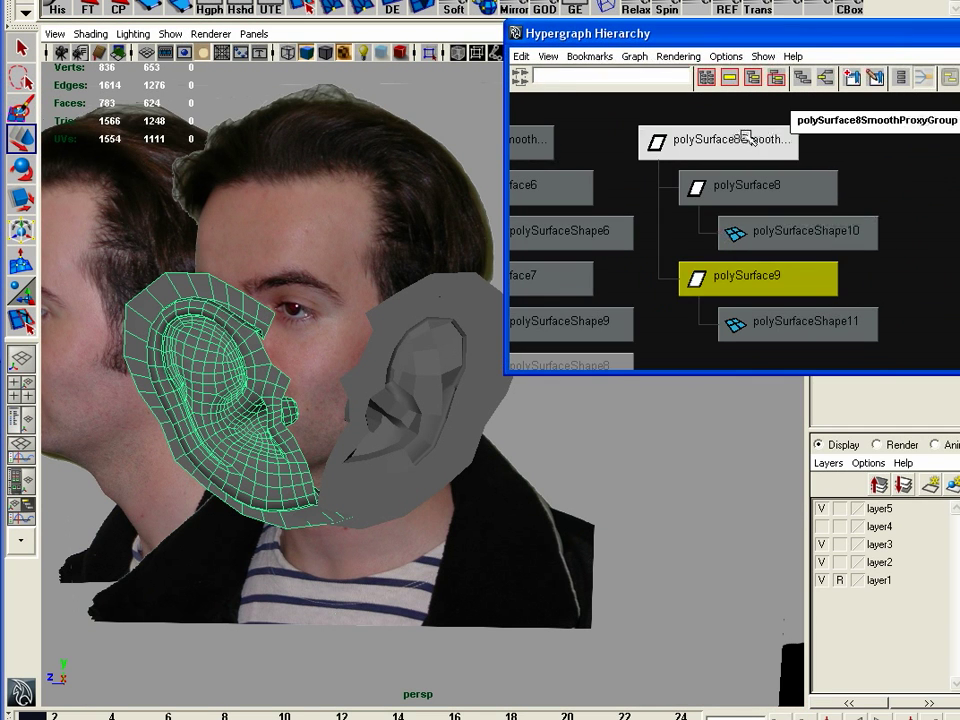
pyautogui.moveTo(796, 308)
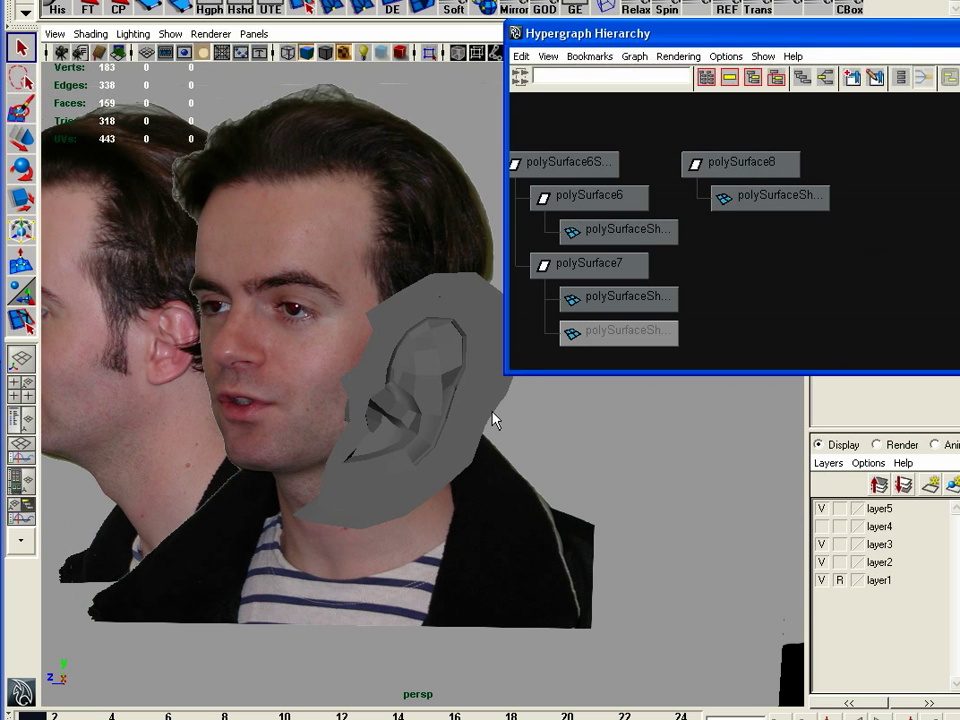
# Select the ear object and its mesh, ready for repositioning beside the head.
pyautogui.click(588, 264)
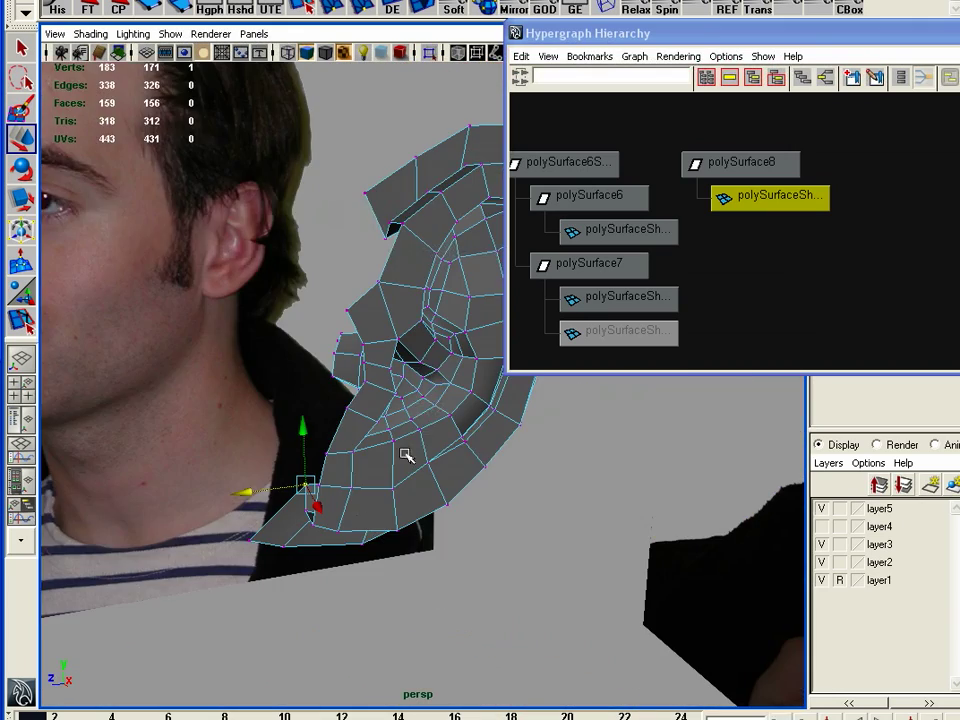
pyautogui.click(740, 162)
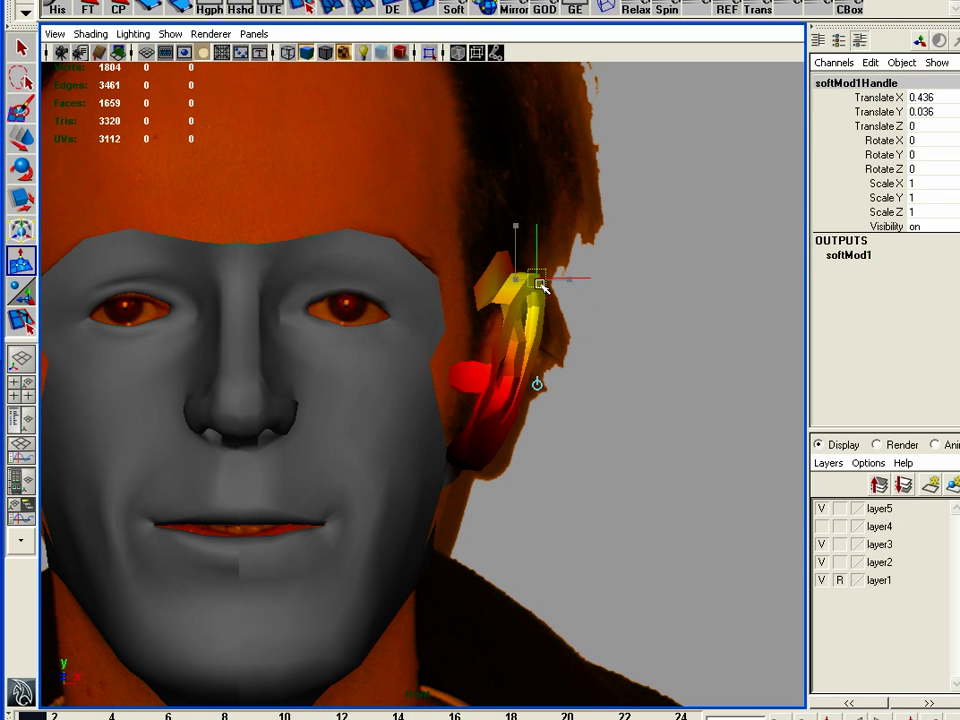
# Push the head surface around the ear into shape with the Soft Modification handle.
pyautogui.click(536, 278)
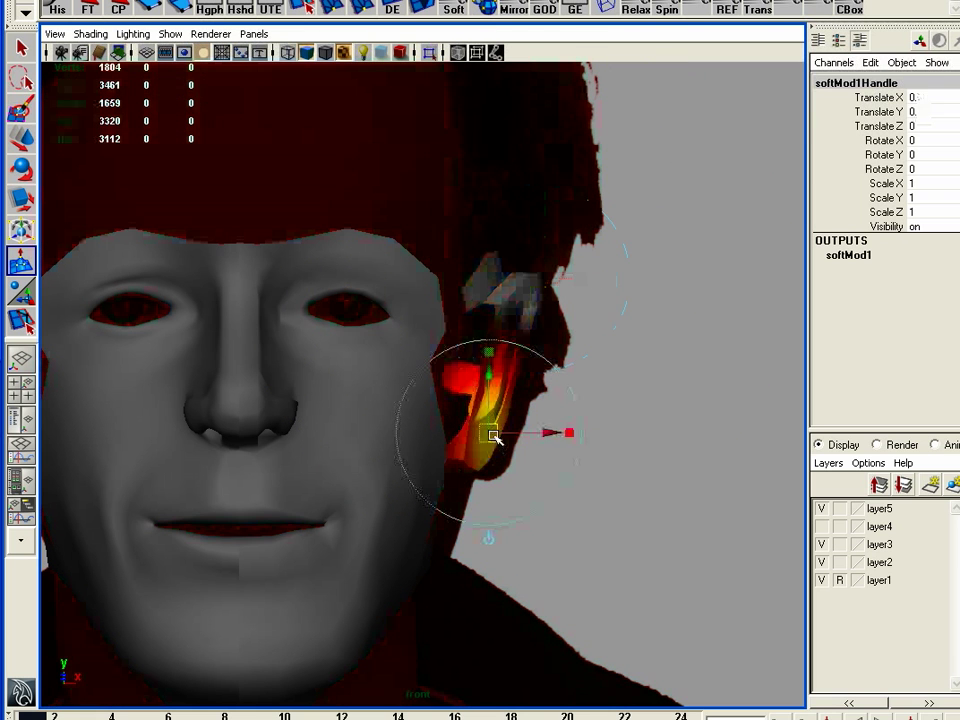
pyautogui.moveTo(492, 434); pyautogui.dragTo(504, 440)
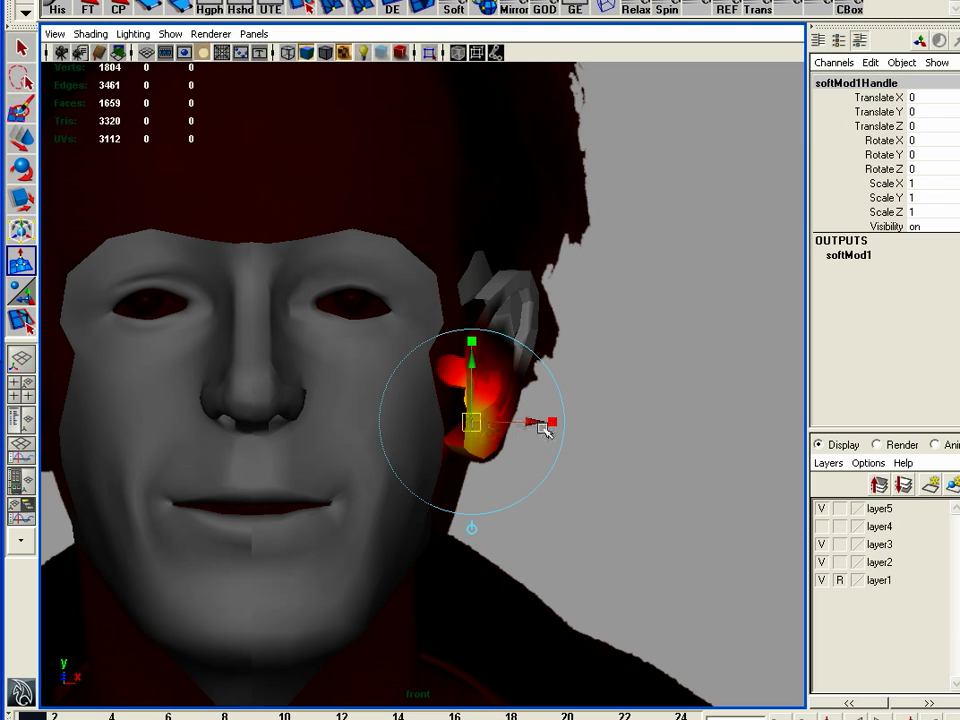
pyautogui.moveTo(530, 422); pyautogui.dragTo(548, 422)
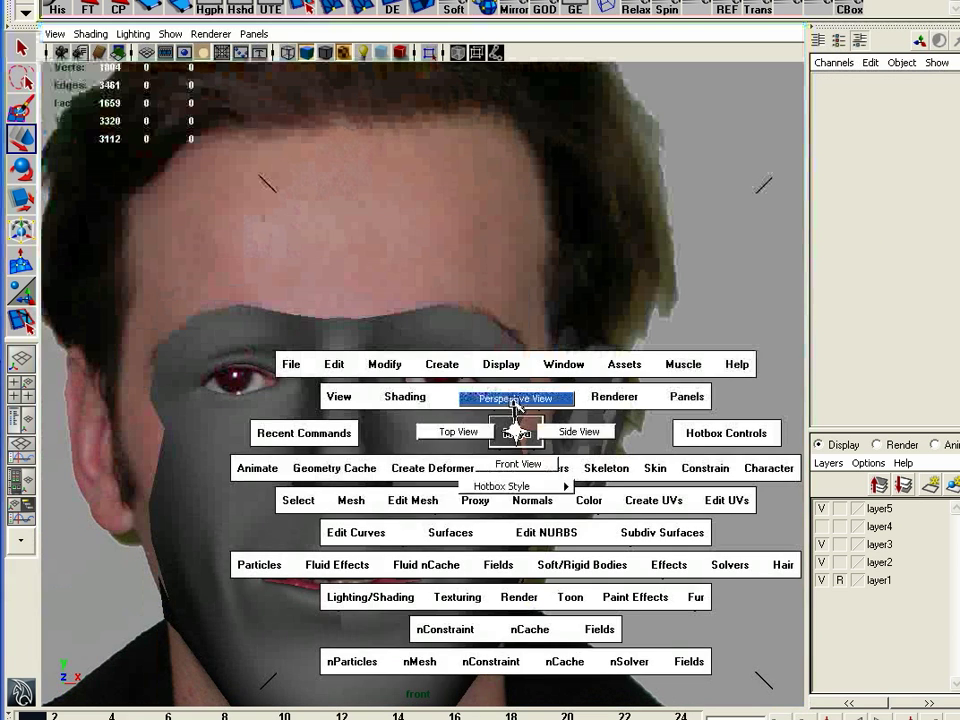
# Switch to the side view and select the ear mesh against the photo reference.
pyautogui.click(516, 398)
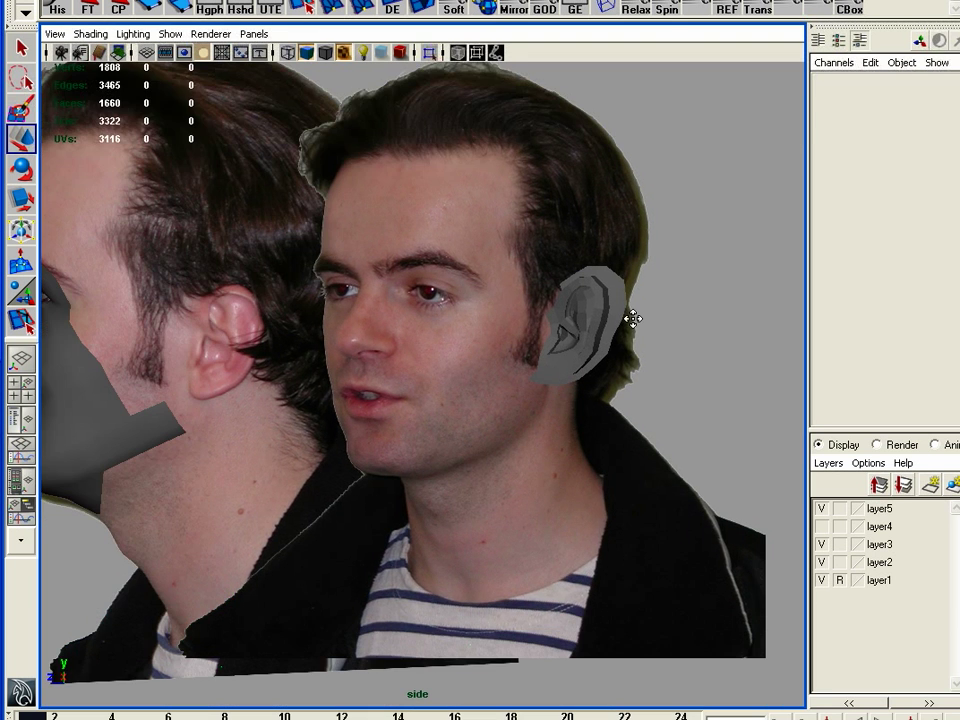
pyautogui.click(584, 324)
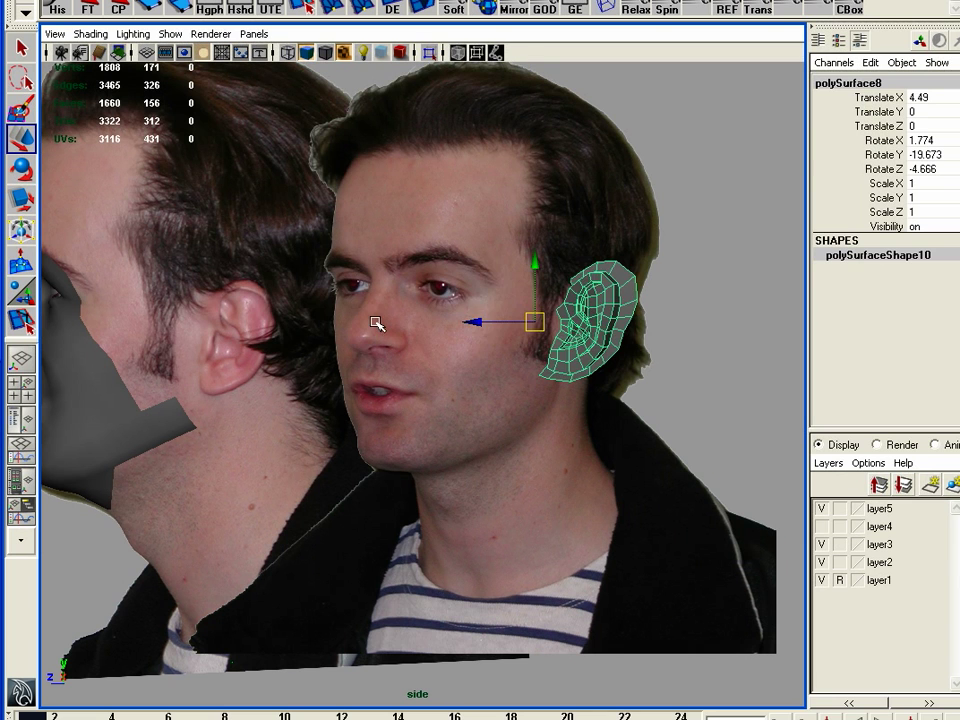